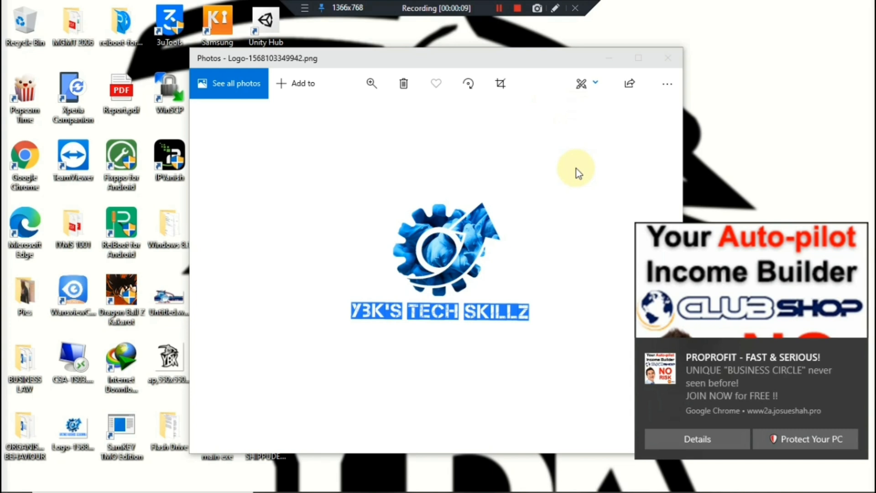
{"action": "mouse_move", "coordinate": [625, 204]}
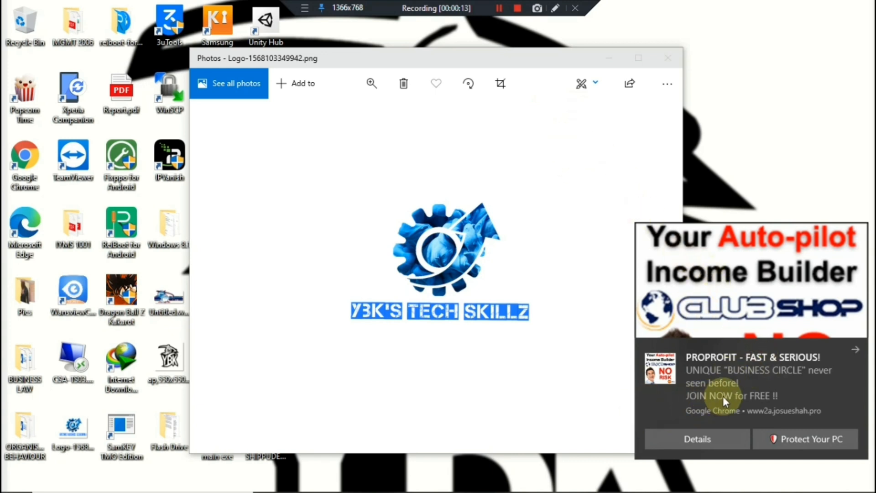
{"action": "mouse_move", "coordinate": [763, 280]}
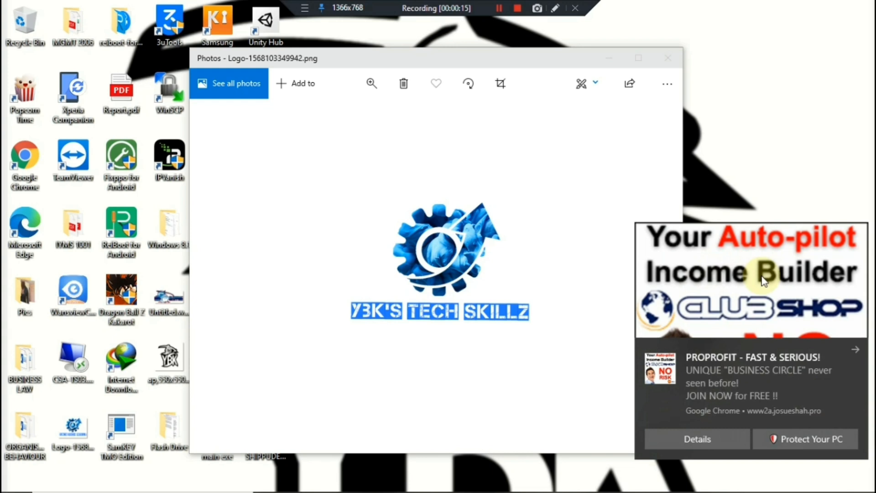
{"action": "mouse_move", "coordinate": [703, 384]}
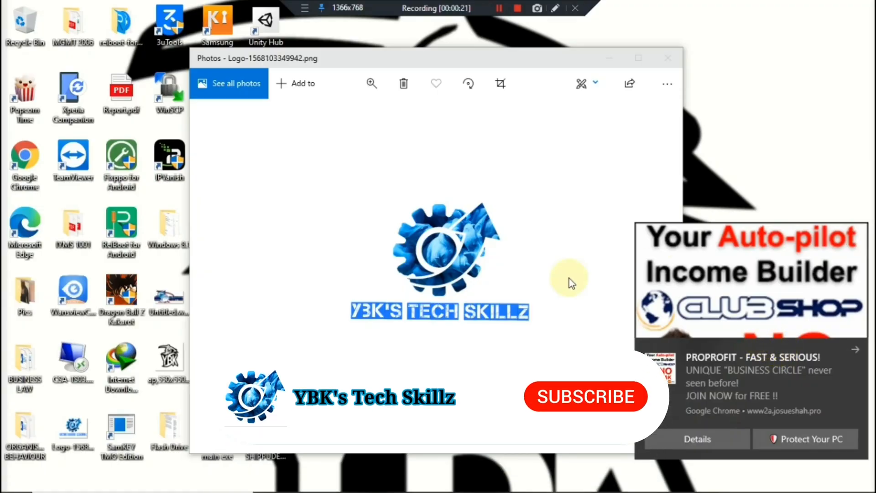
- Close the photo viewer and launch Chrome on a new tab in a restored-down window
{"action": "left_click", "coordinate": [585, 396]}
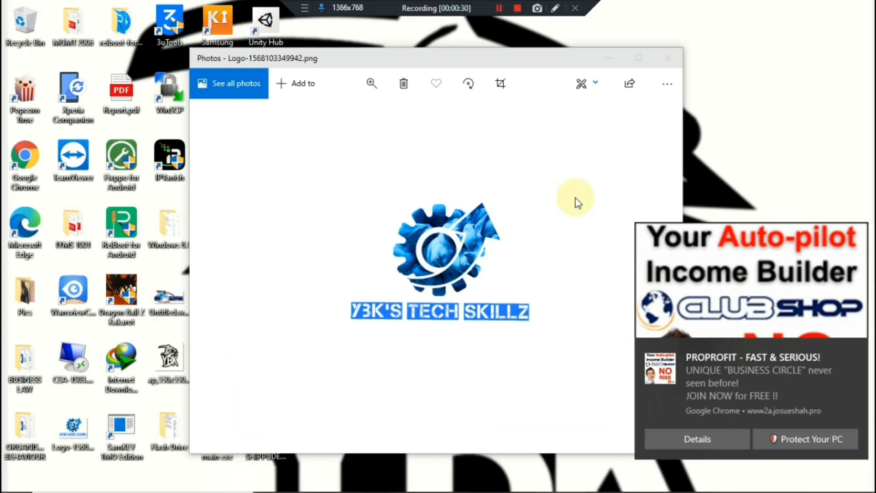
{"action": "mouse_move", "coordinate": [645, 206]}
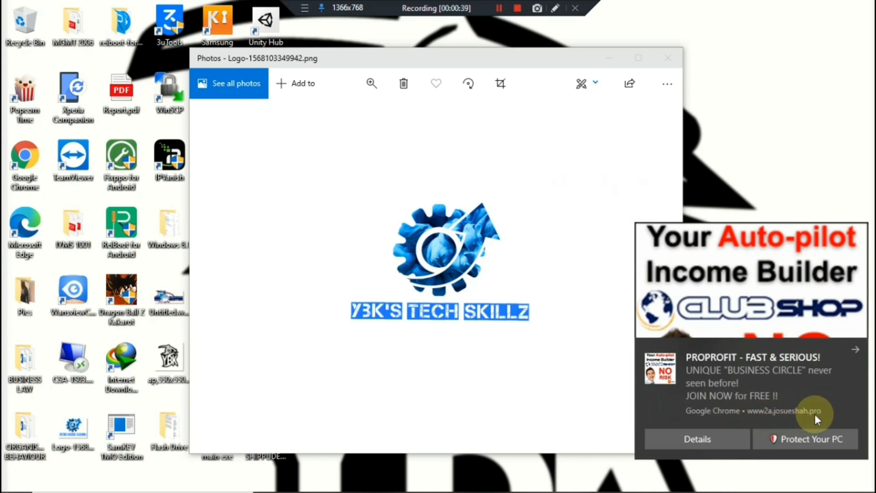
{"action": "mouse_move", "coordinate": [732, 419]}
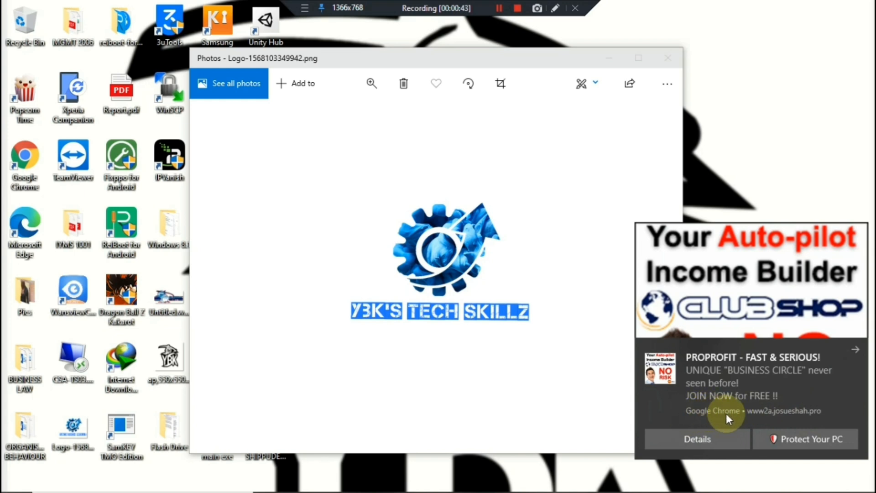
{"action": "mouse_move", "coordinate": [813, 423]}
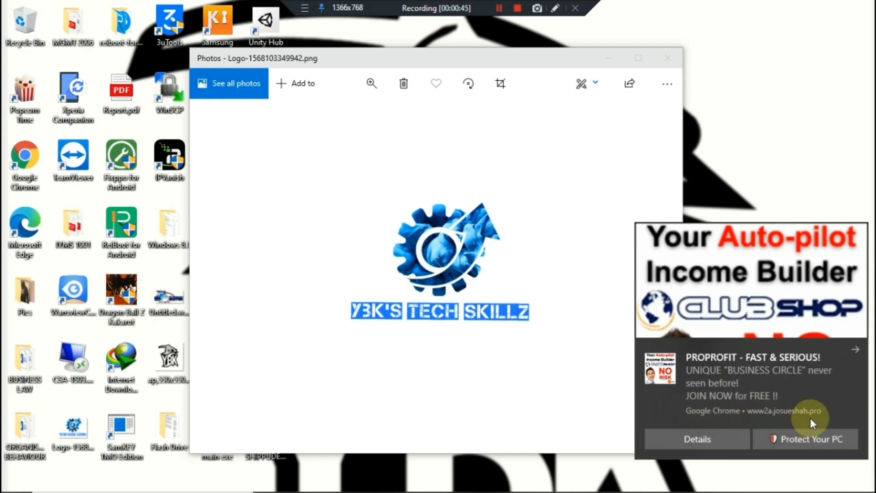
{"action": "mouse_move", "coordinate": [585, 317]}
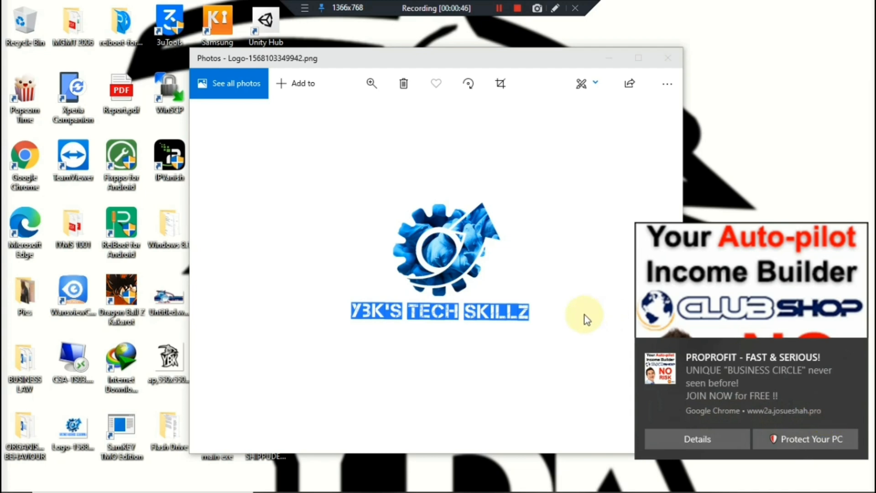
{"action": "left_click", "coordinate": [667, 58]}
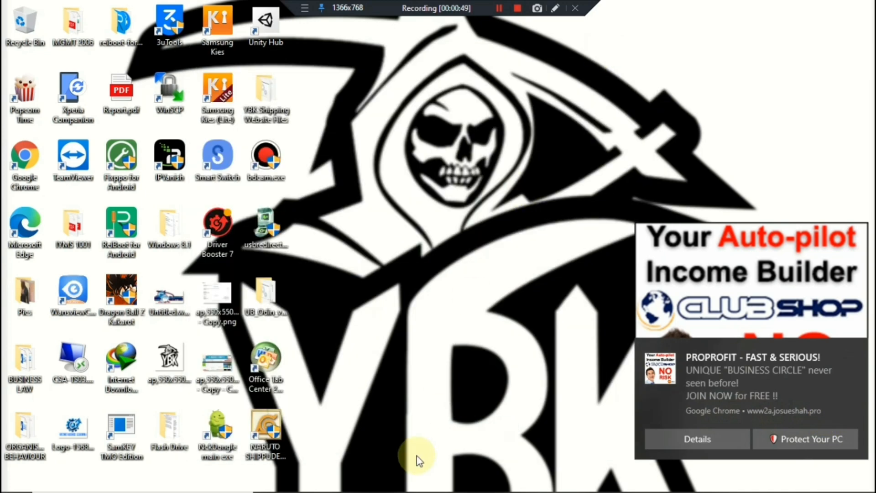
{"action": "left_click", "coordinate": [491, 480]}
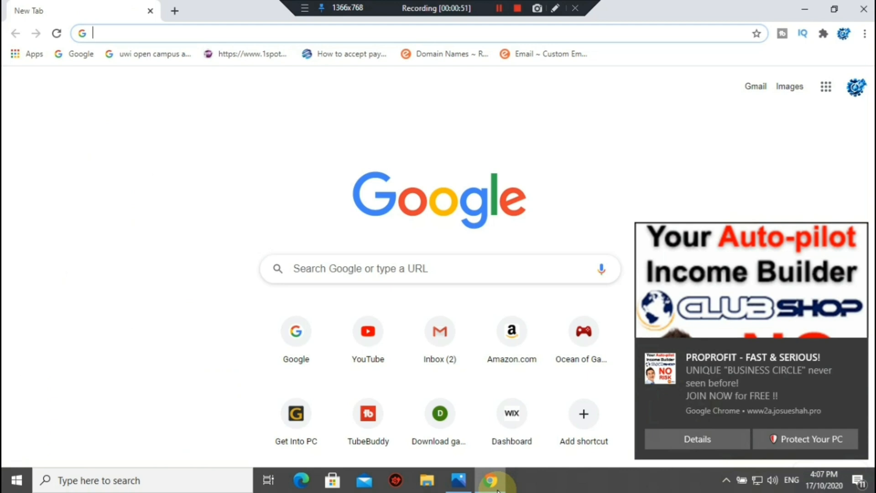
{"action": "mouse_move", "coordinate": [461, 127]}
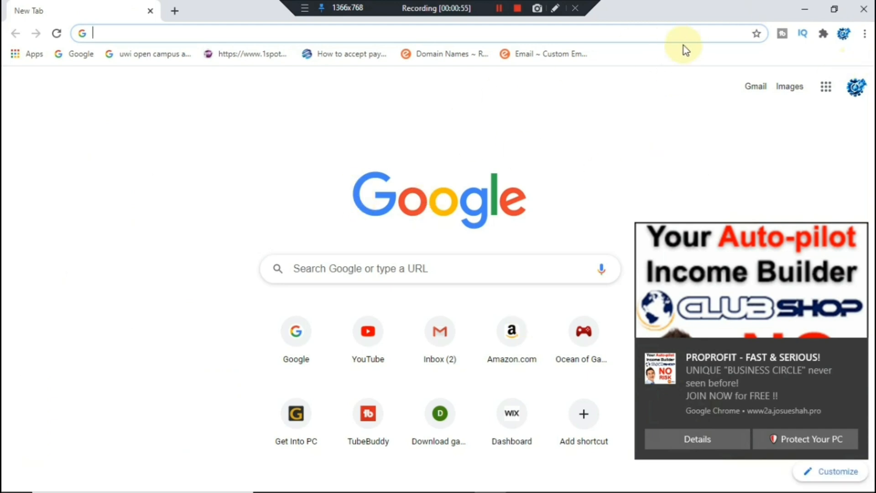
{"action": "left_click", "coordinate": [864, 33]}
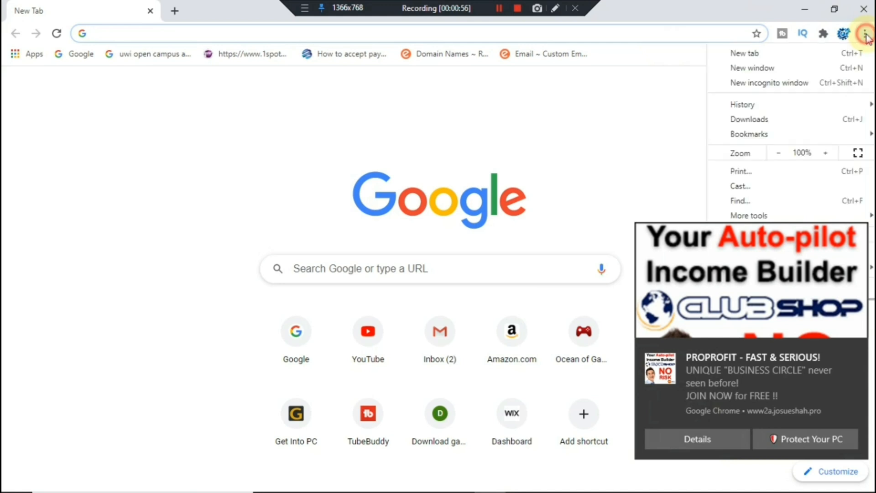
{"action": "left_click", "coordinate": [864, 33]}
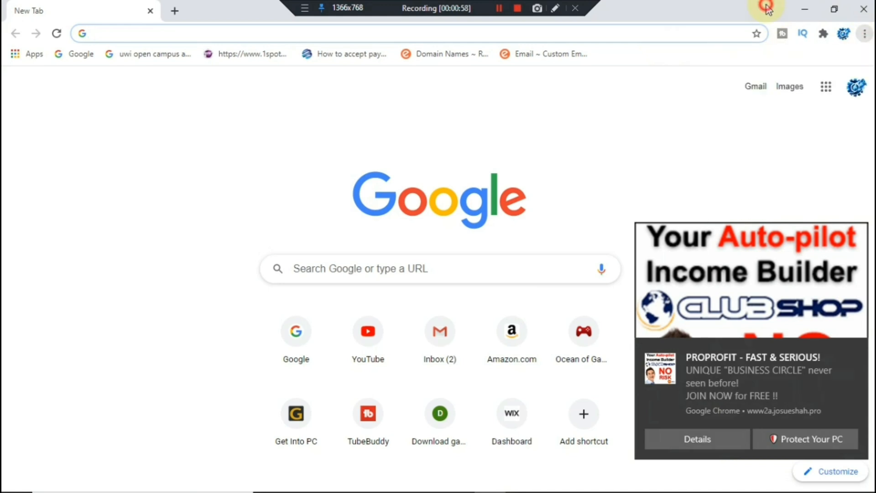
{"action": "left_click", "coordinate": [834, 10]}
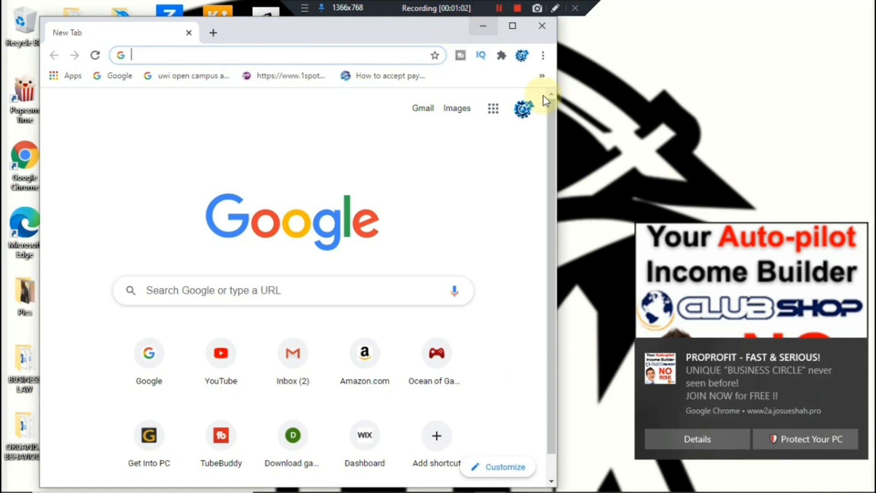
- Open Chrome Settings, maximize the window, and scroll down to Privacy and security
{"action": "left_click", "coordinate": [542, 56]}
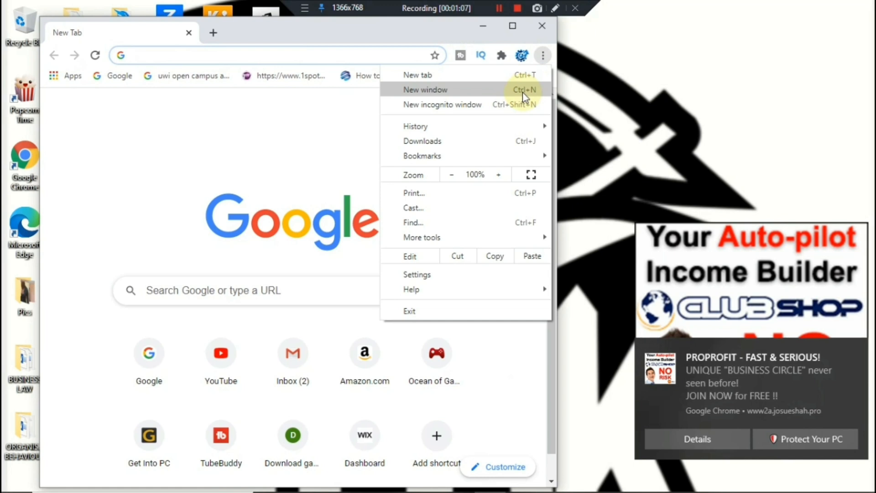
{"action": "mouse_move", "coordinate": [451, 274]}
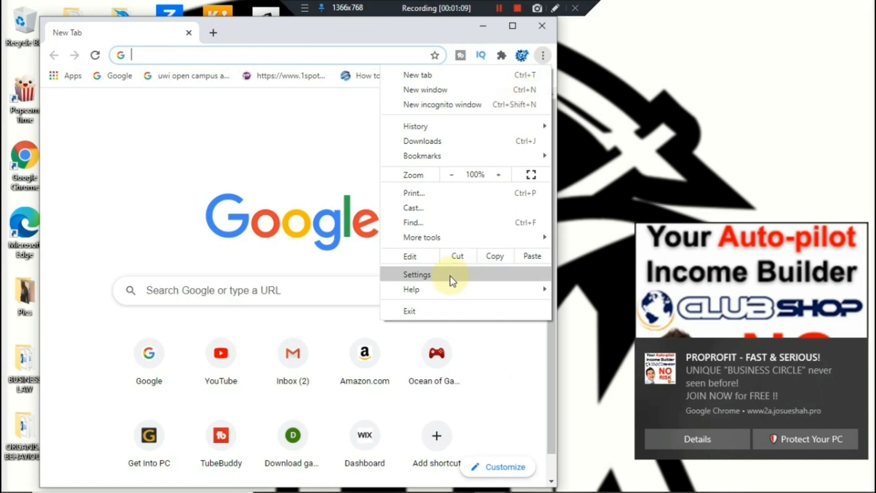
{"action": "left_click", "coordinate": [416, 275]}
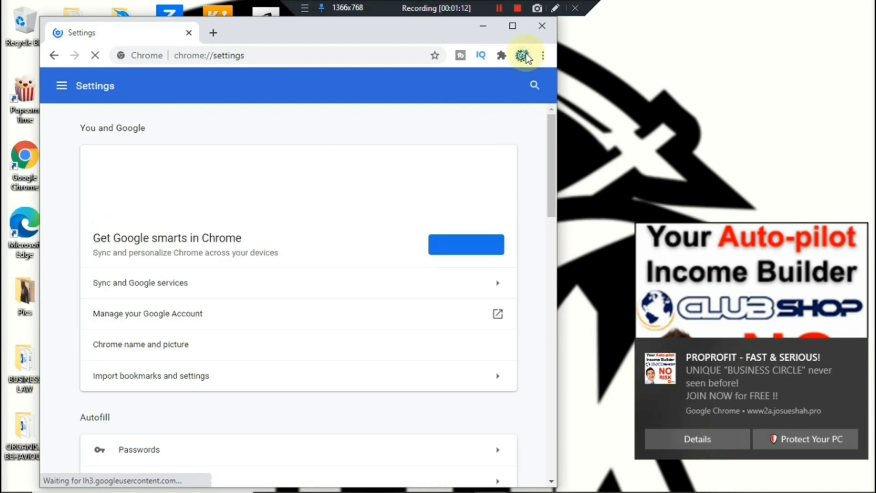
{"action": "left_click", "coordinate": [512, 26]}
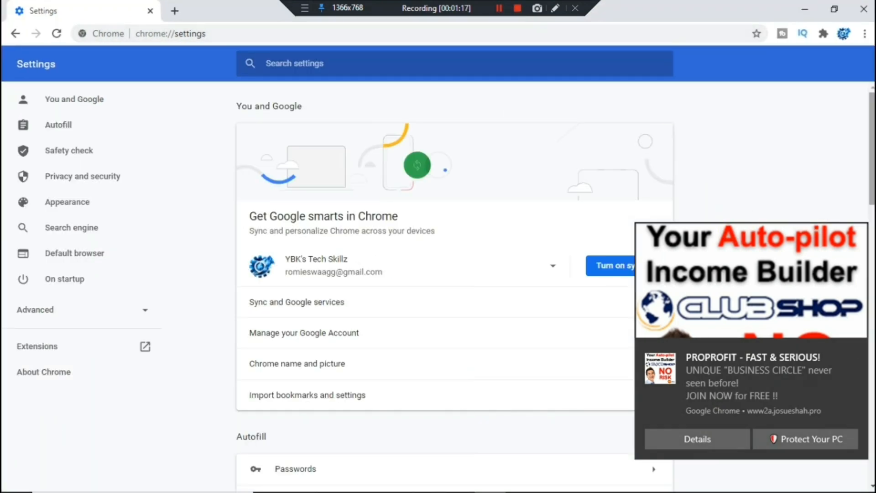
{"action": "scroll", "scroll_direction": "down", "scroll_amount": 3}
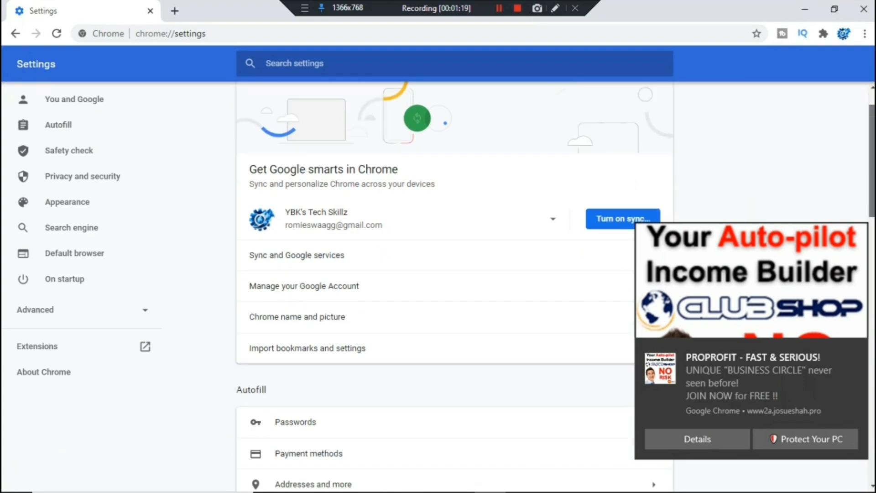
{"action": "scroll", "scroll_direction": "down", "scroll_amount": 3}
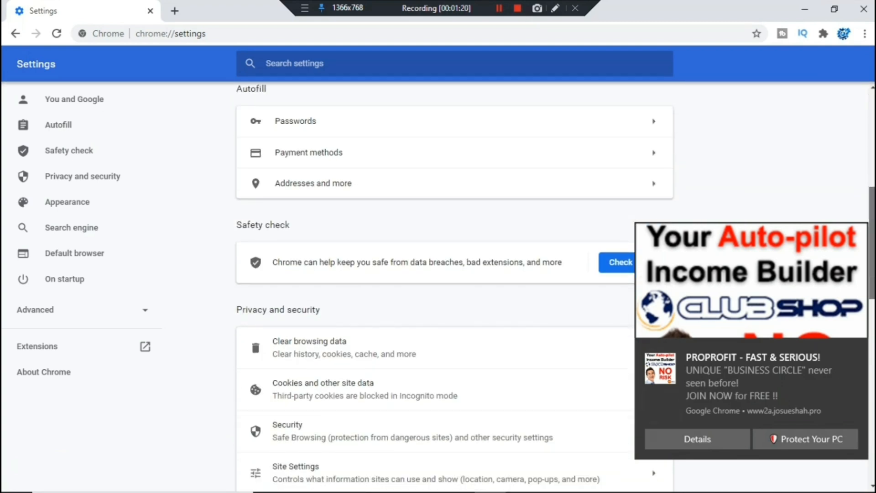
{"action": "scroll", "scroll_direction": "down", "scroll_amount": 3}
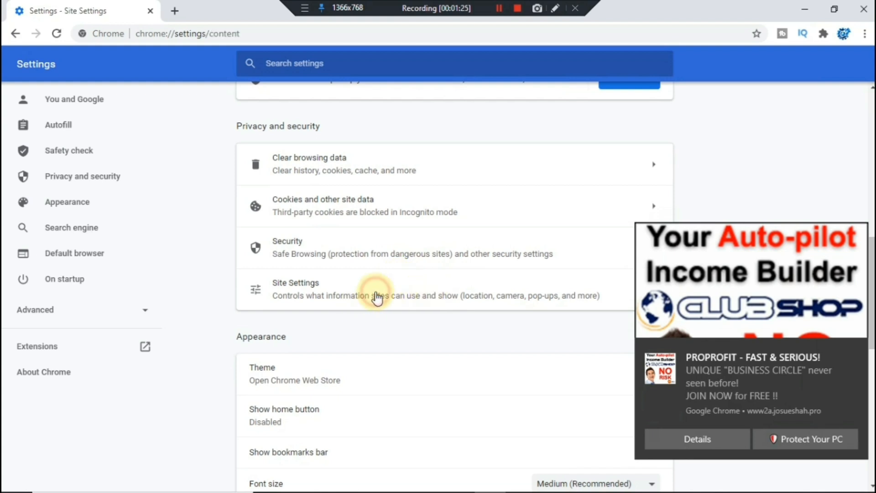
- Open Site Settings and select covid-19-testingkit.com under Recent activity
{"action": "left_click", "coordinate": [374, 288]}
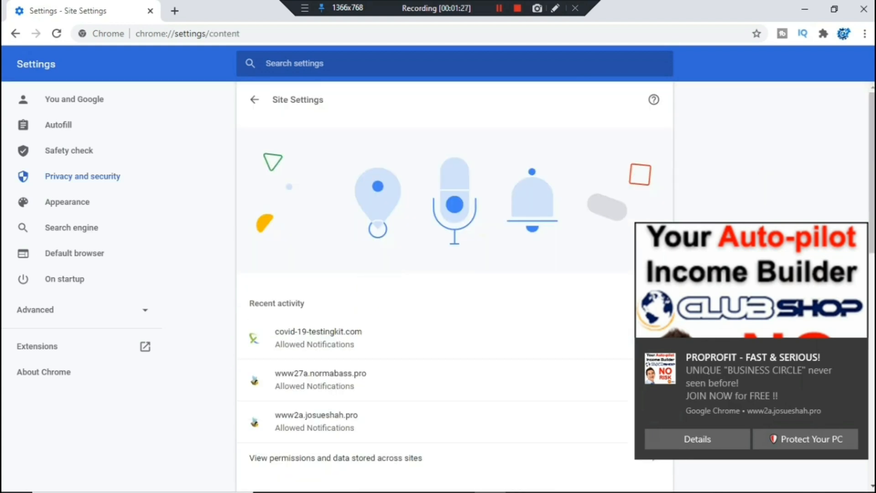
{"action": "scroll", "scroll_direction": "down", "scroll_amount": 3}
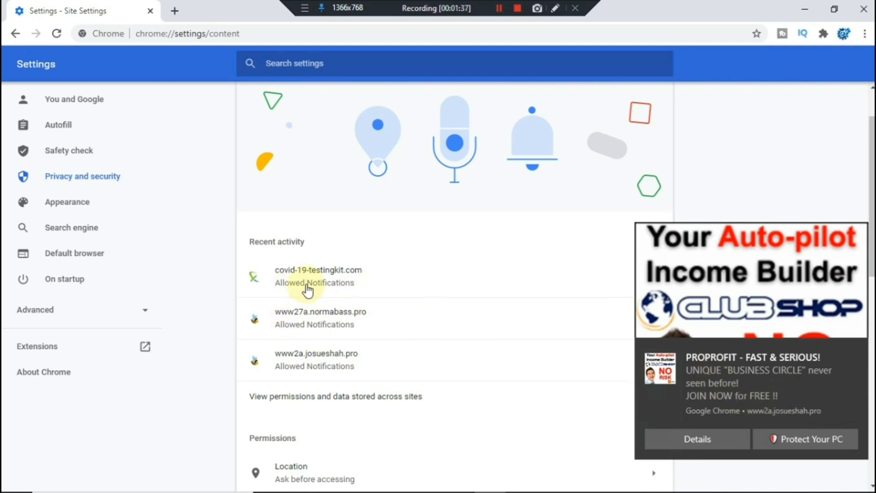
{"action": "left_click", "coordinate": [318, 269]}
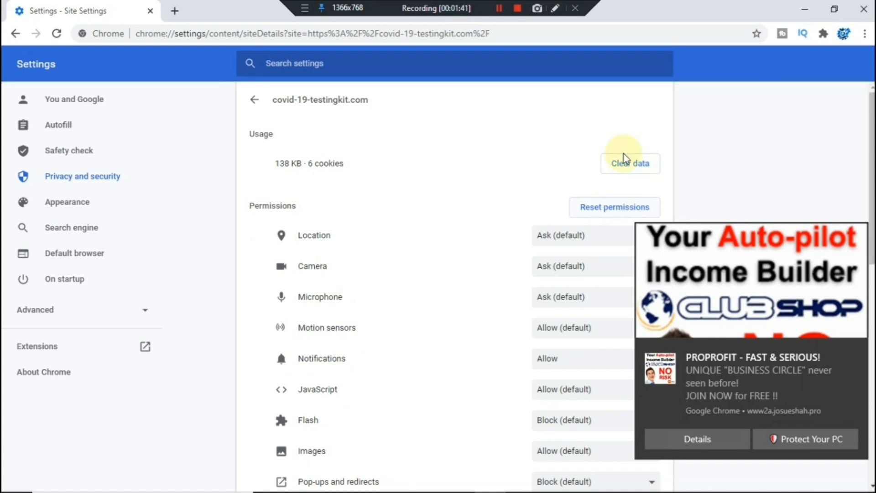
- Clear covid-19-testingkit.com's stored data, then open www27a.normabass.pro's permissions page
{"action": "left_click", "coordinate": [630, 163]}
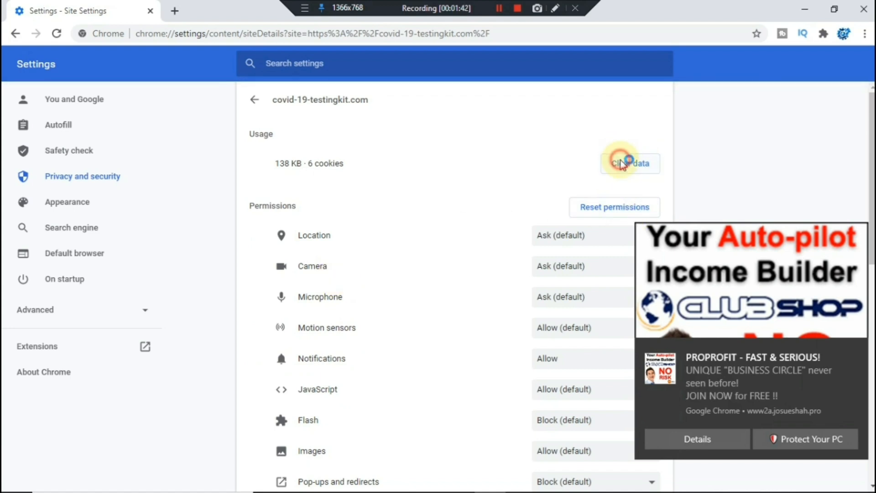
{"action": "left_click", "coordinate": [630, 163]}
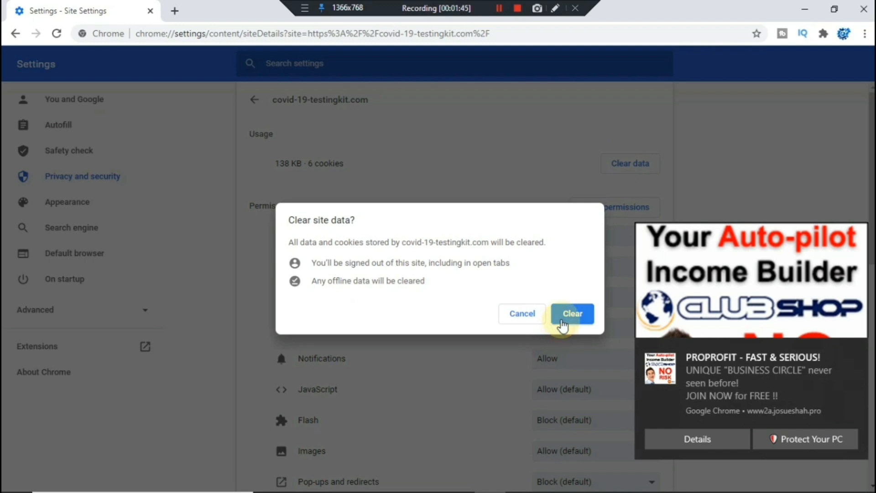
{"action": "left_click", "coordinate": [571, 313]}
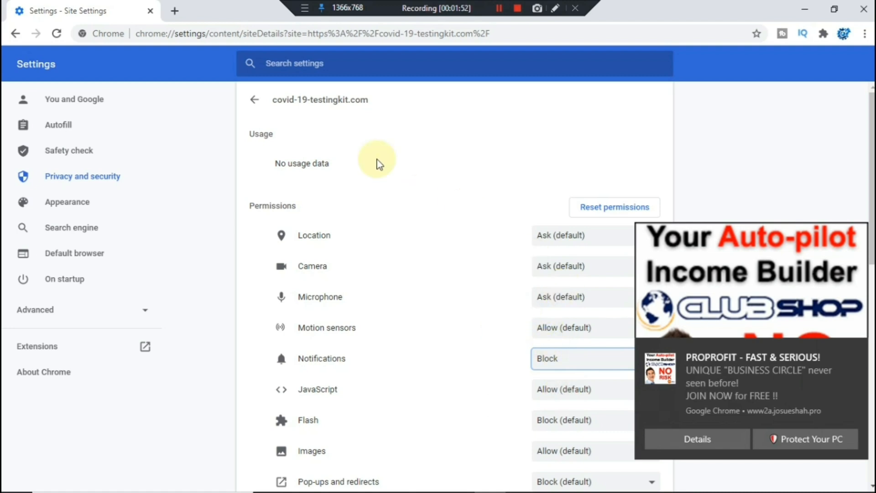
{"action": "left_click", "coordinate": [254, 99]}
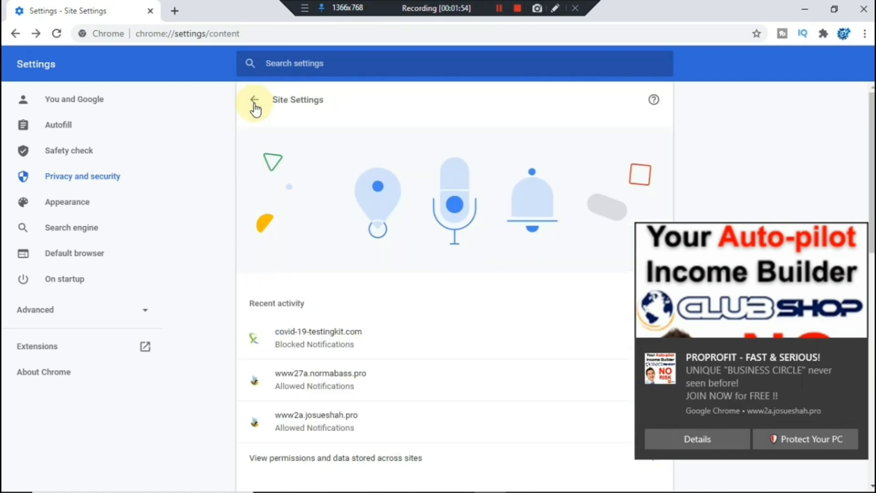
{"action": "left_click", "coordinate": [320, 378]}
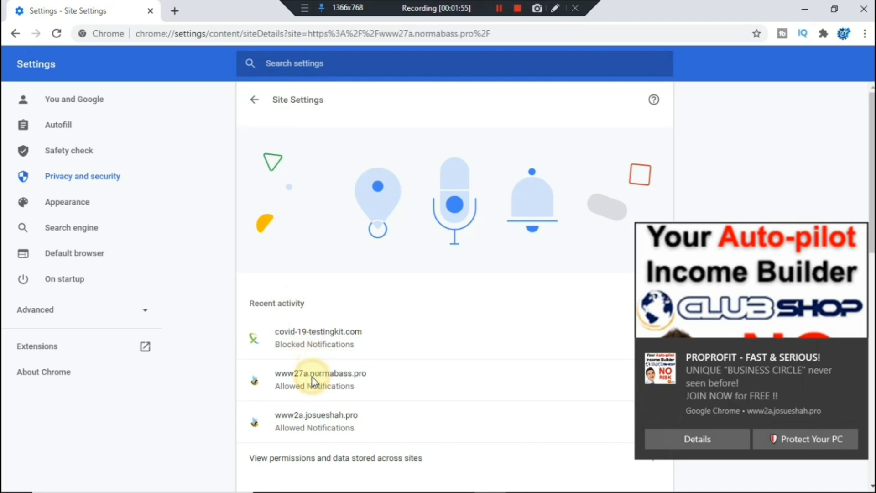
- Change www27a.normabass.pro's Notifications dropdown to Block, then go back to Site Settings
{"action": "left_click", "coordinate": [320, 373]}
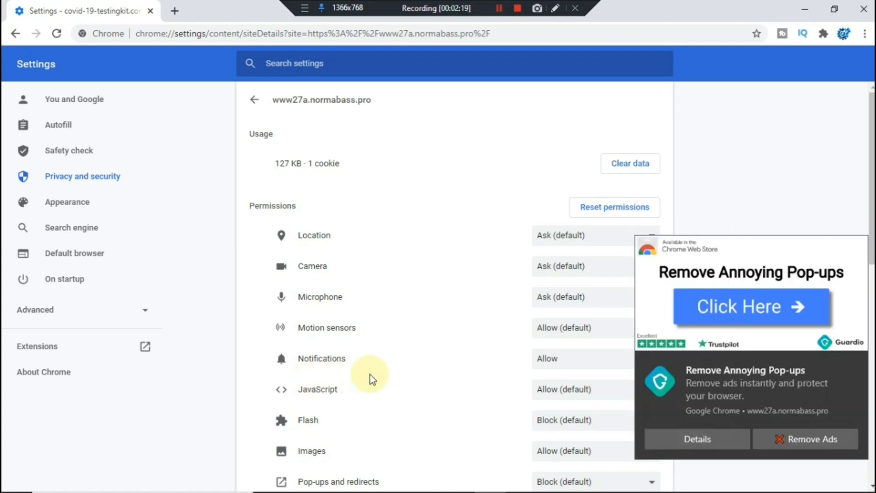
{"action": "mouse_move", "coordinate": [559, 327]}
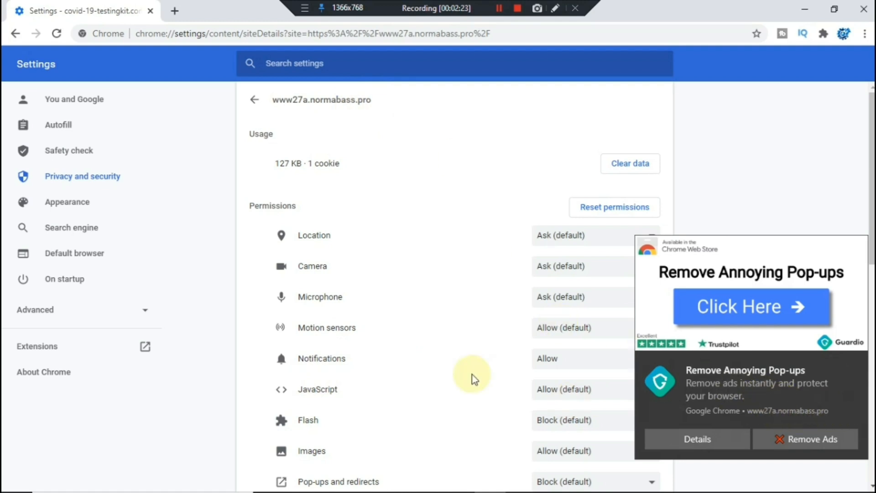
{"action": "left_click", "coordinate": [581, 358]}
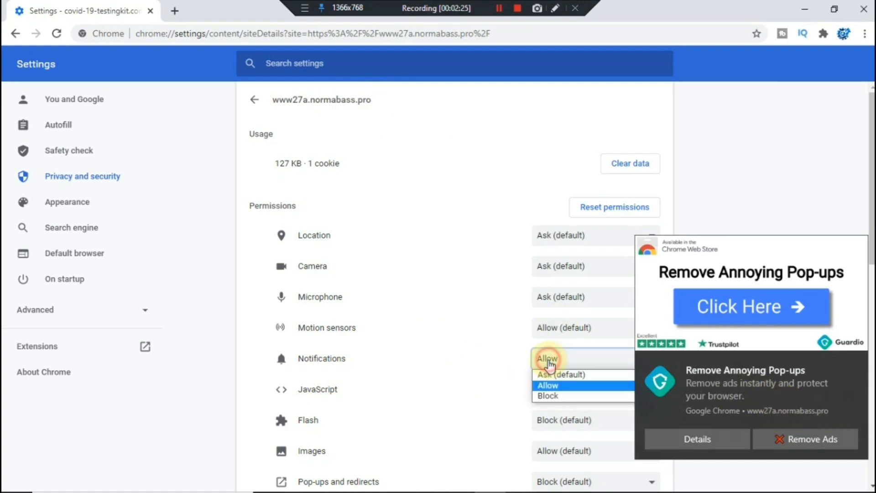
{"action": "left_click", "coordinate": [547, 396]}
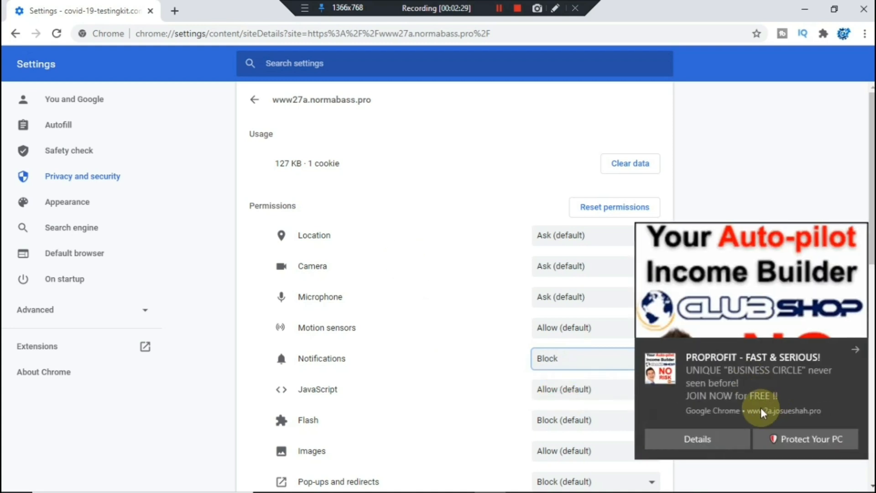
{"action": "left_click", "coordinate": [254, 100]}
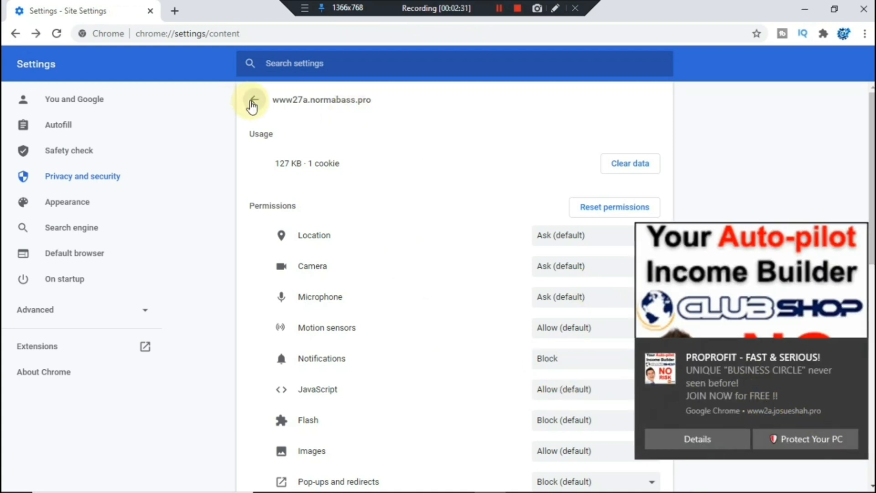
{"action": "left_click", "coordinate": [254, 99]}
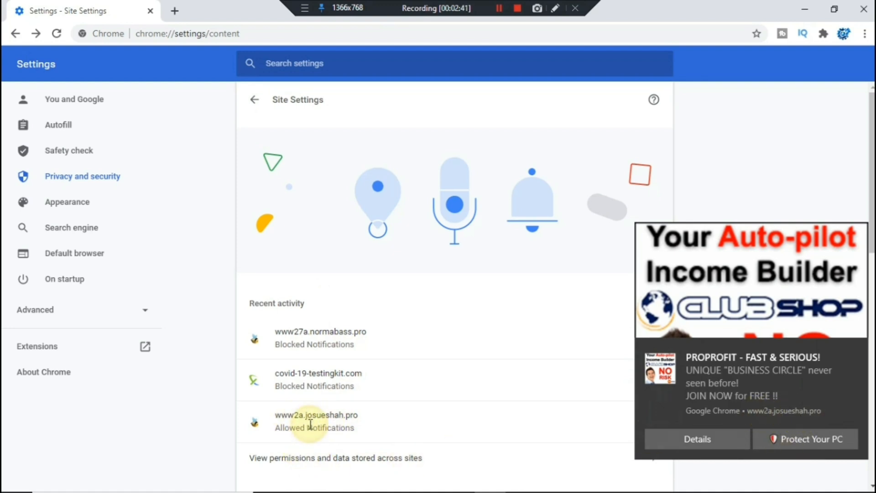
- Open www2a.josueshah.pro's permissions, block its notifications, and return to Site Settings
{"action": "left_click", "coordinate": [317, 421]}
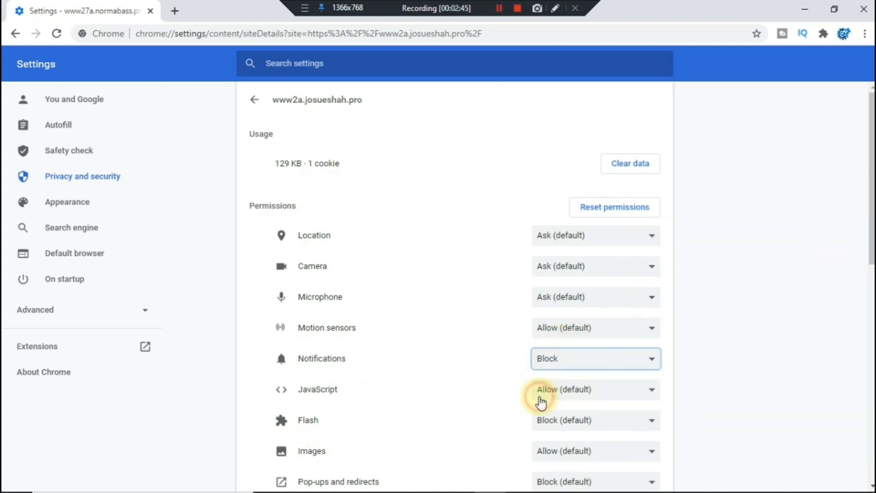
{"action": "mouse_move", "coordinate": [470, 134]}
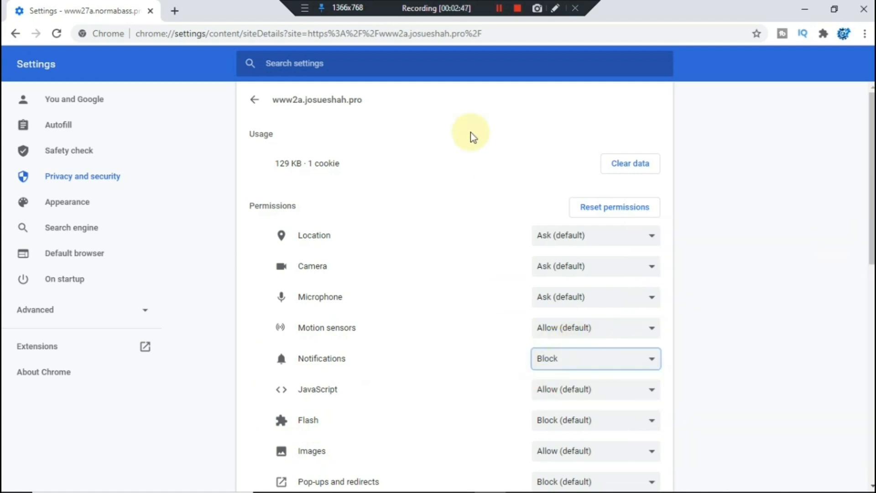
{"action": "left_click", "coordinate": [254, 99]}
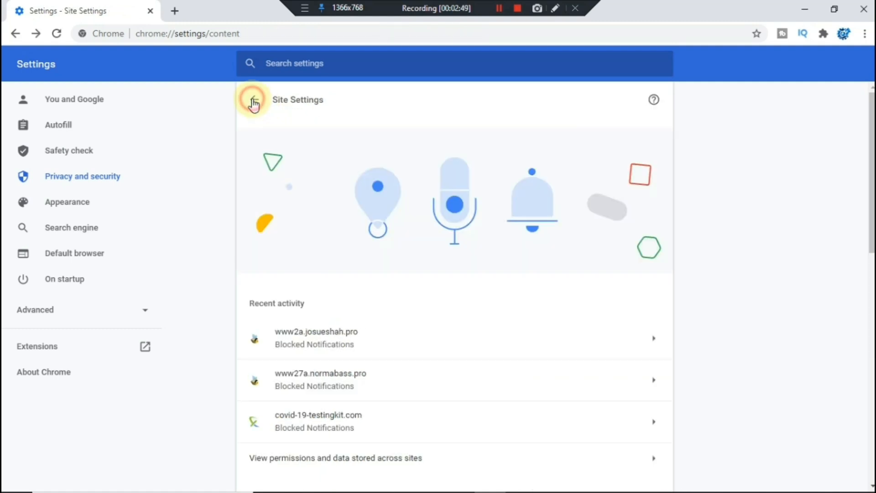
{"action": "left_click", "coordinate": [255, 99]}
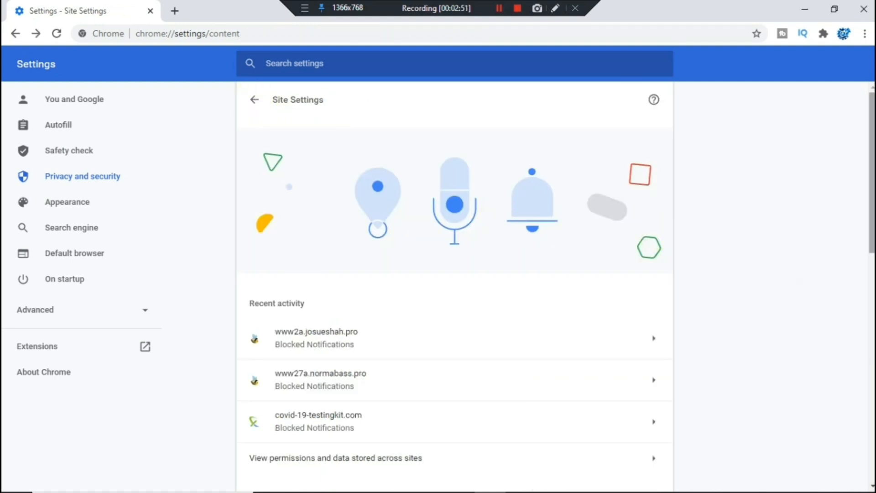
- Scroll down Site Settings toward 'View permissions and data stored across sites'
{"action": "scroll", "scroll_direction": "down", "scroll_amount": 3}
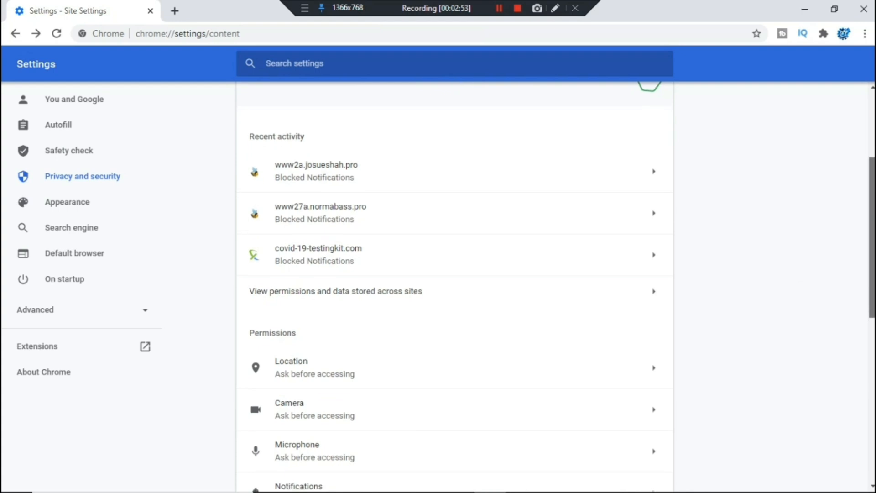
{"action": "scroll", "scroll_direction": "down", "scroll_amount": 3}
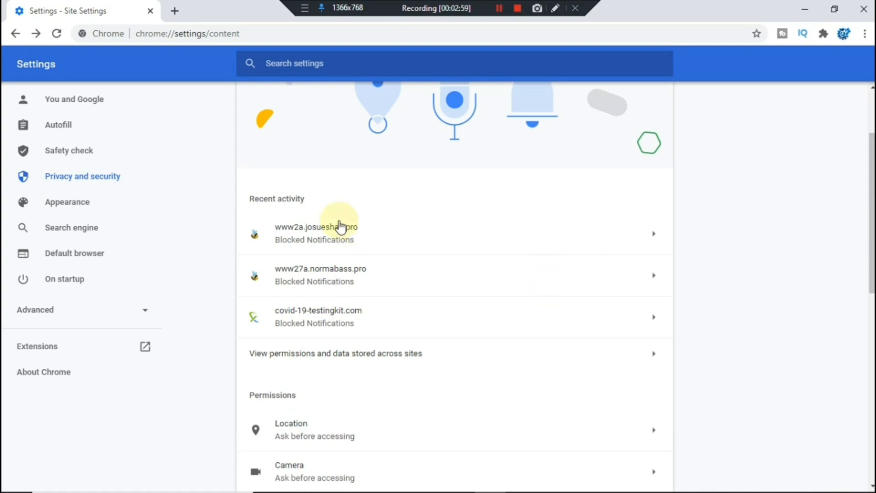
{"action": "mouse_move", "coordinate": [409, 353]}
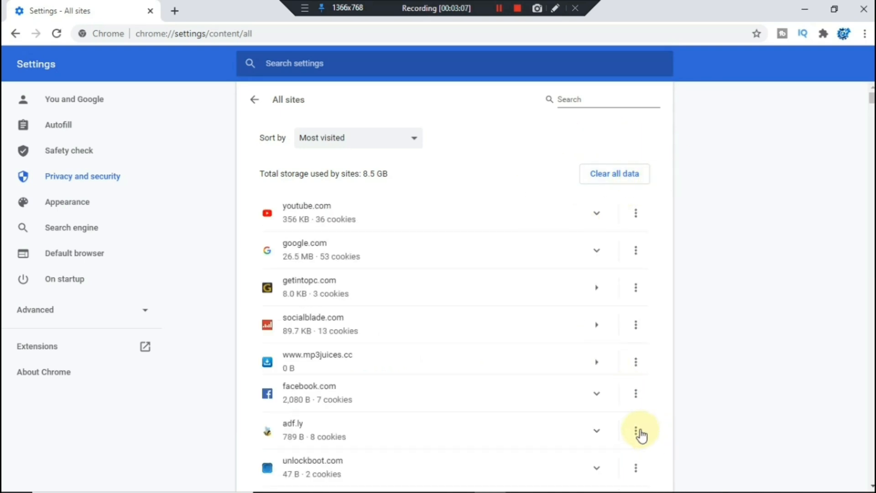
- Clear adf.ly's stored site data from the All sites list
{"action": "left_click", "coordinate": [580, 454]}
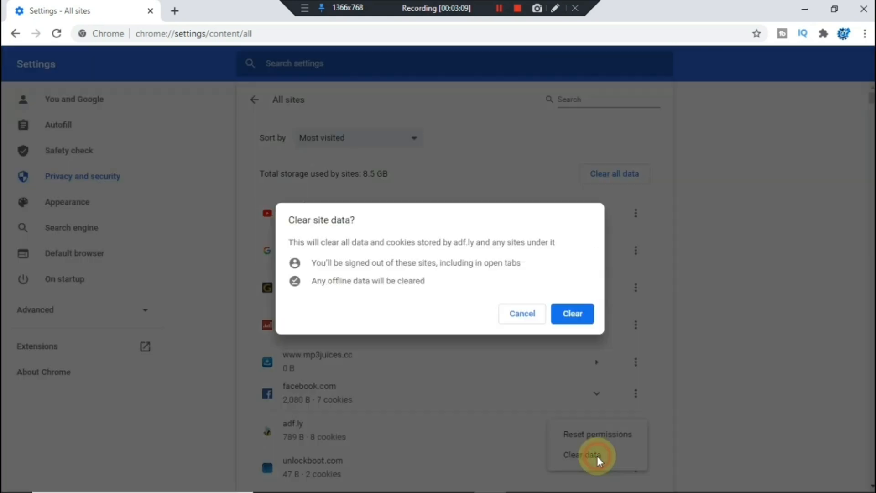
{"action": "left_click", "coordinate": [572, 313]}
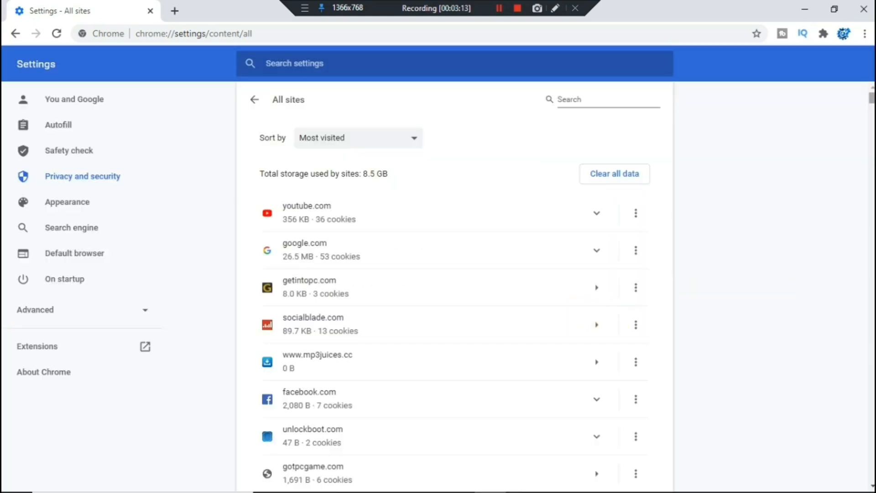
{"action": "scroll", "scroll_direction": "down", "scroll_amount": 3}
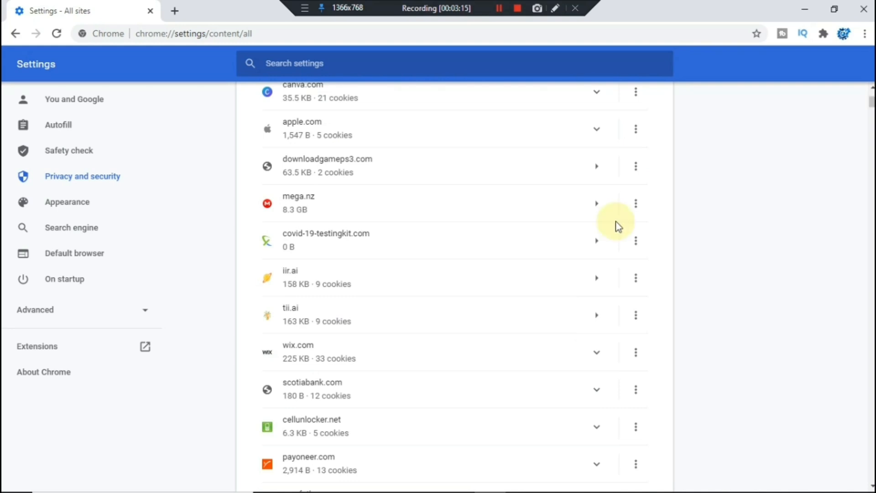
- Clear covid-19-testingkit.com's stored data so it shows 0 B, and reset its permissions
{"action": "left_click", "coordinate": [635, 240]}
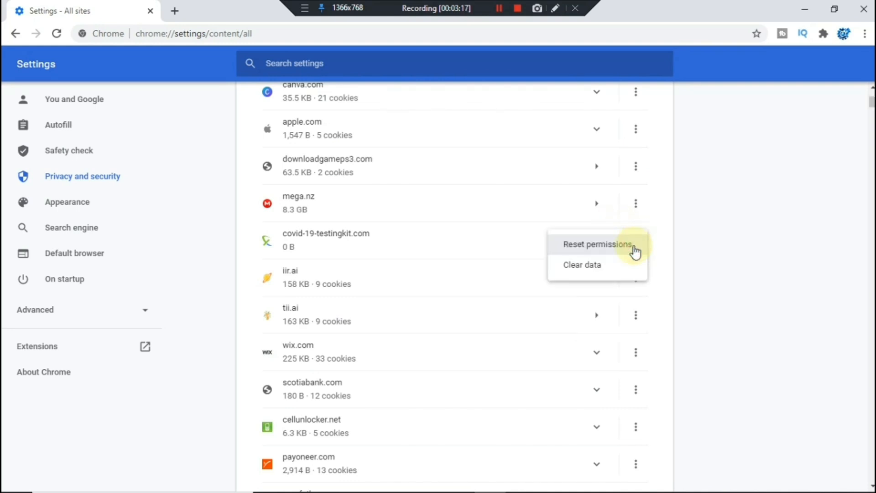
{"action": "left_click", "coordinate": [582, 265]}
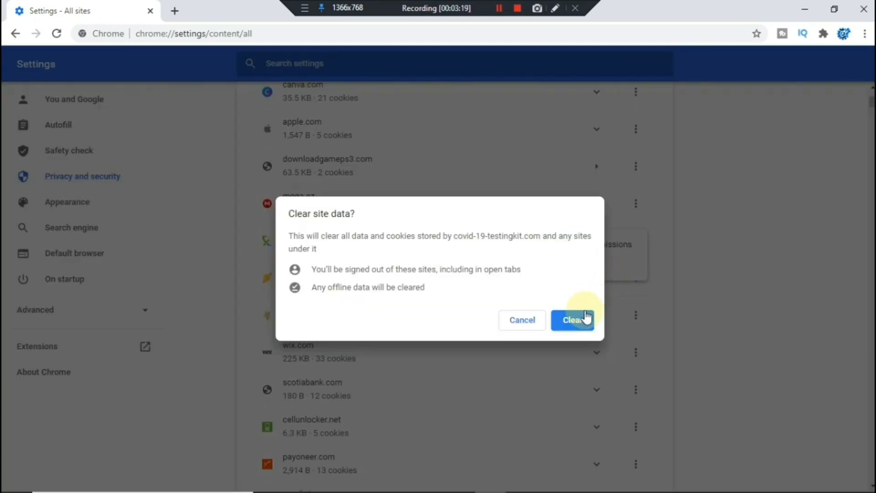
{"action": "left_click", "coordinate": [572, 319]}
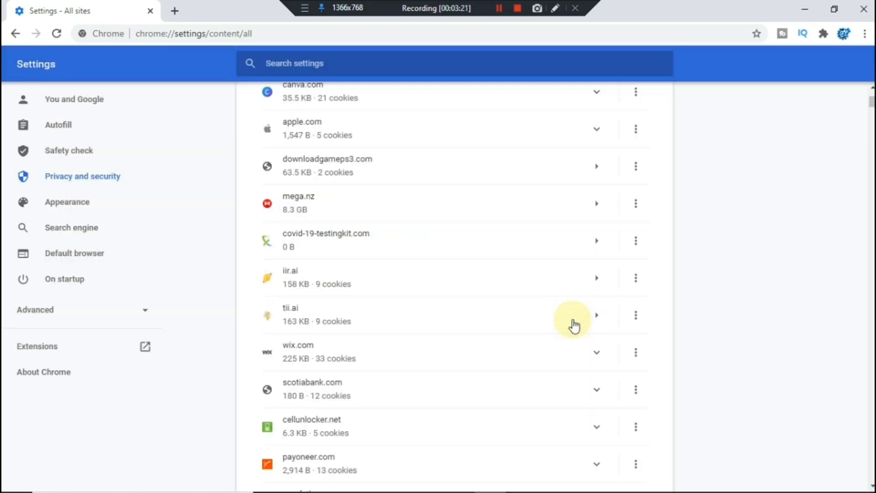
{"action": "mouse_move", "coordinate": [670, 240]}
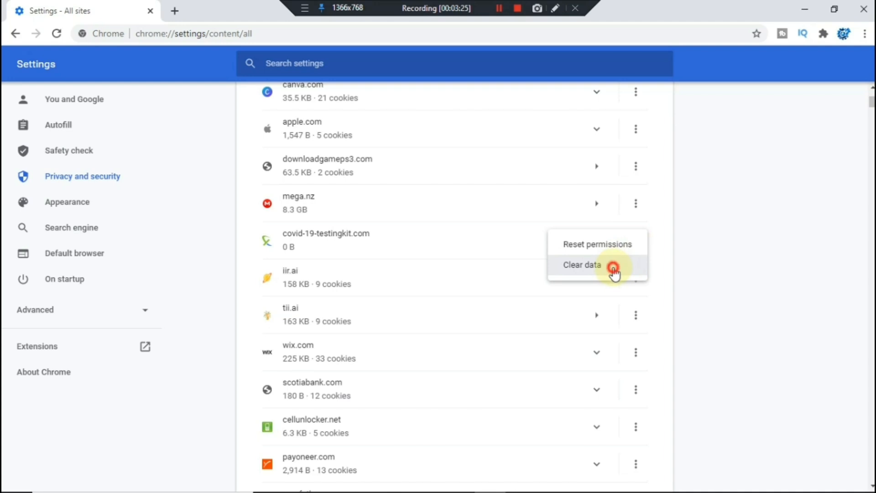
{"action": "left_click", "coordinate": [581, 264]}
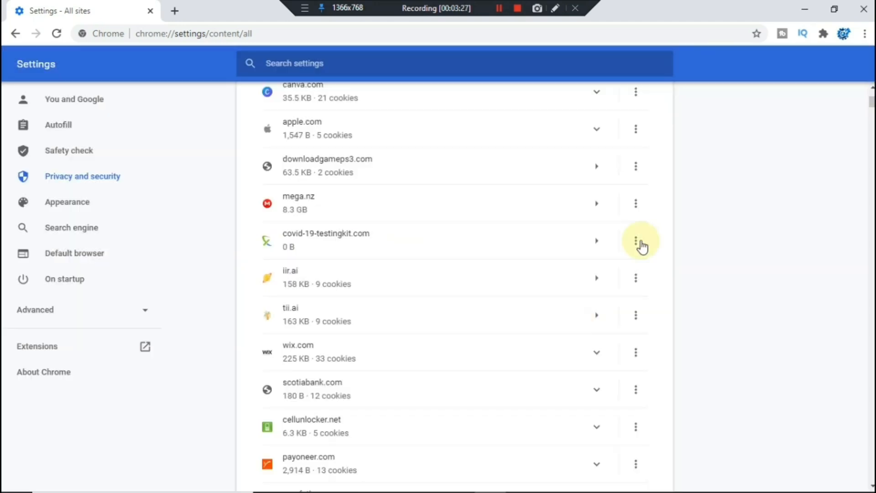
{"action": "left_click", "coordinate": [636, 240]}
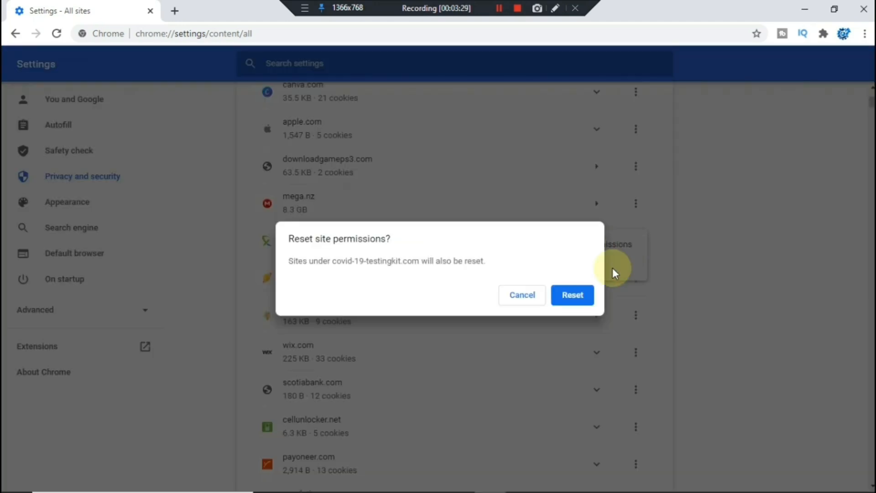
{"action": "left_click", "coordinate": [572, 294]}
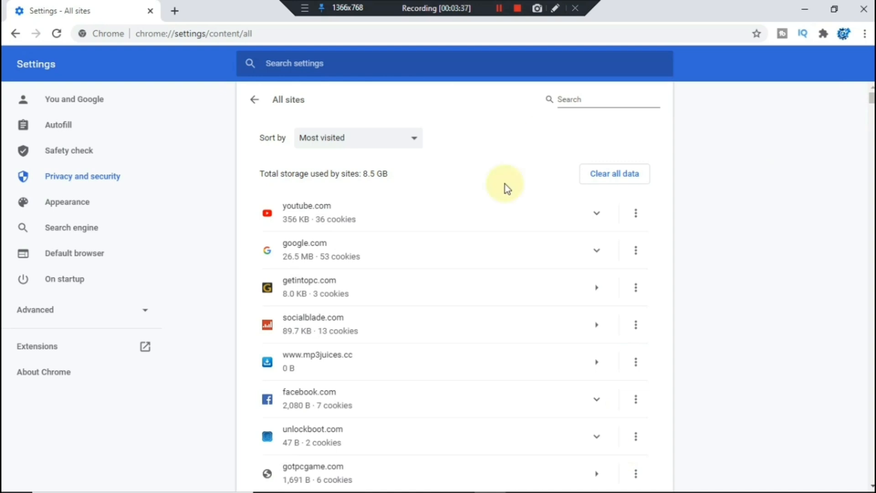
{"action": "mouse_move", "coordinate": [451, 160]}
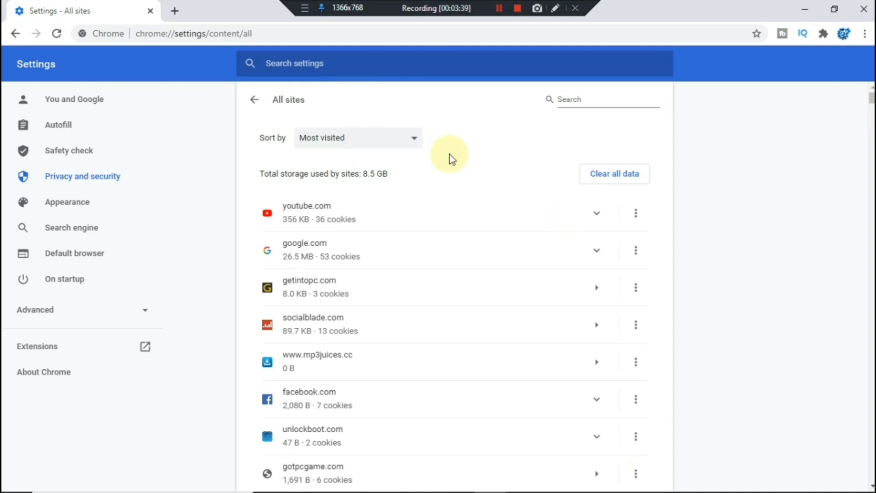